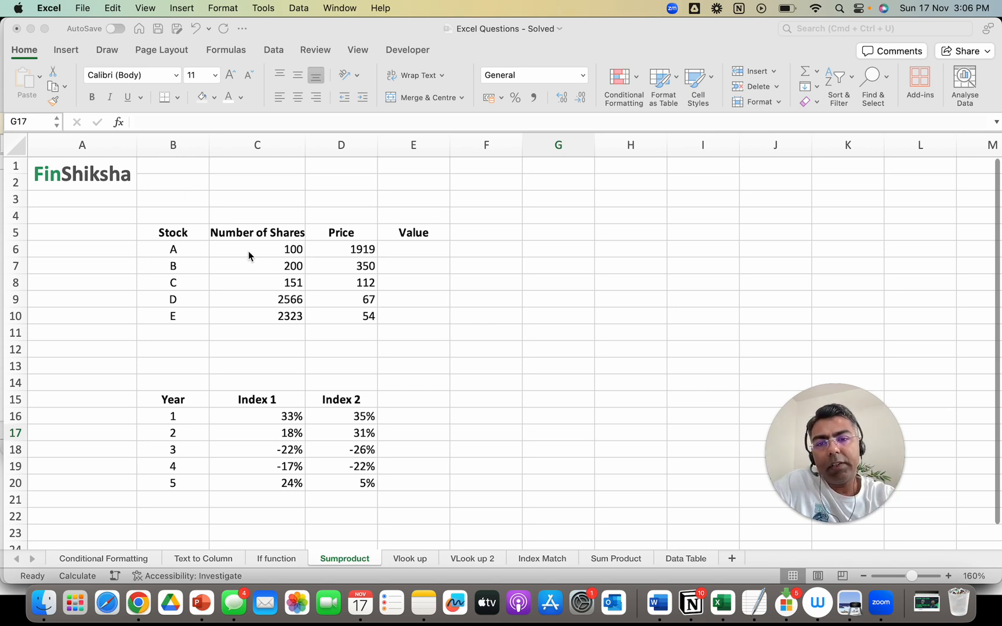
Fill E6:E10 with shares times price and total them in E11 with =SUM(E6:E10).
drag(257, 249, 257, 316)
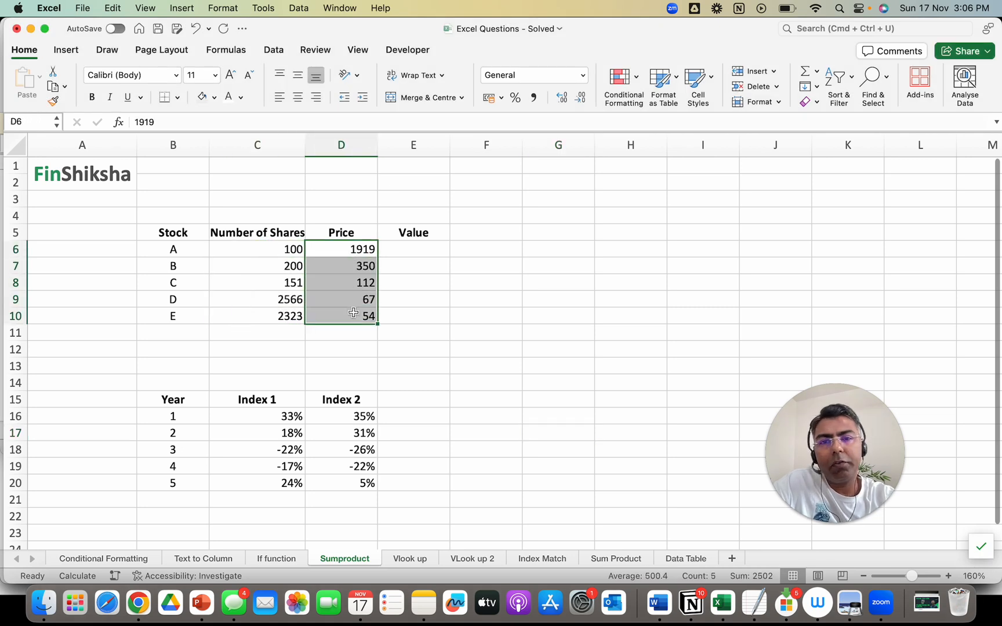
drag(377, 145, 384, 145)
text(=C6*D6)
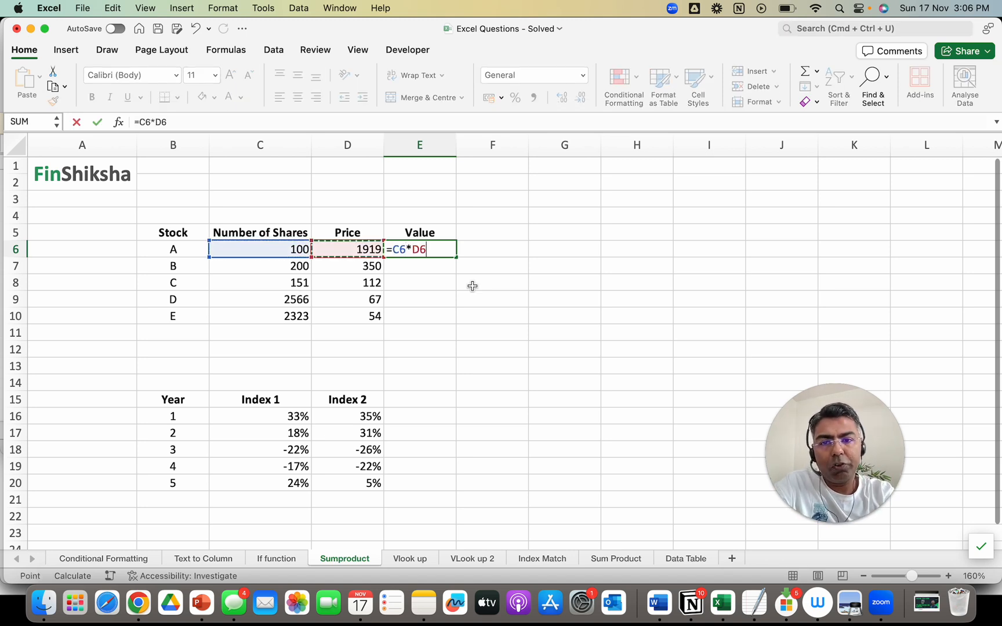
key(Enter)
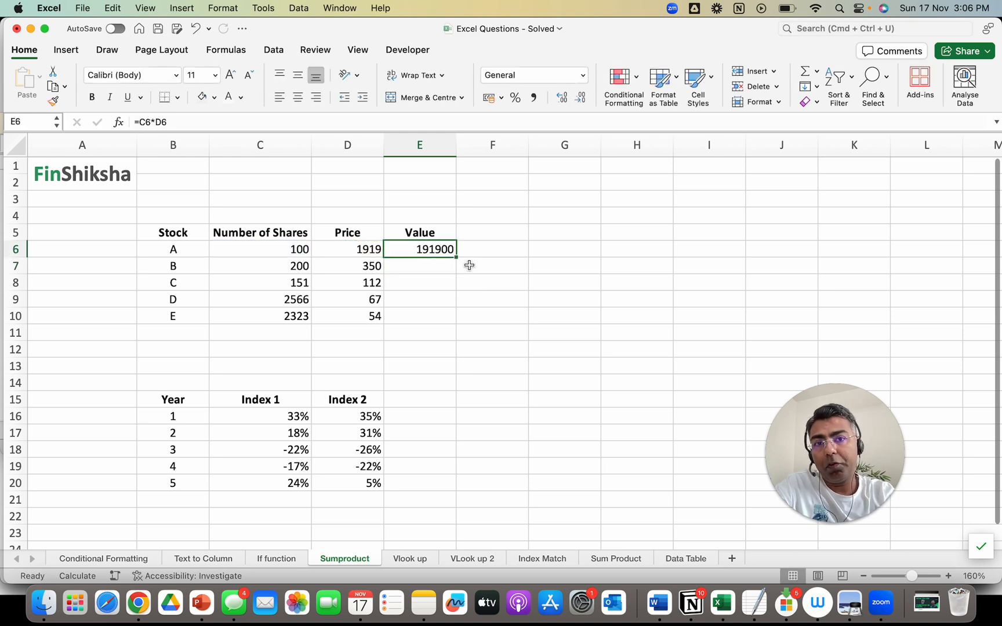
drag(434, 249, 434, 316)
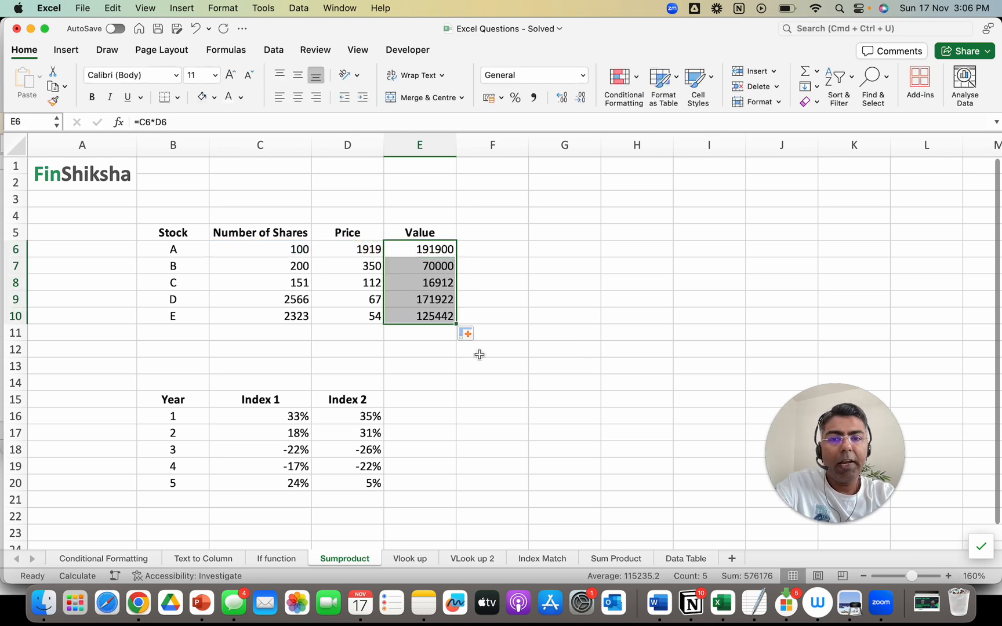
click(419, 332)
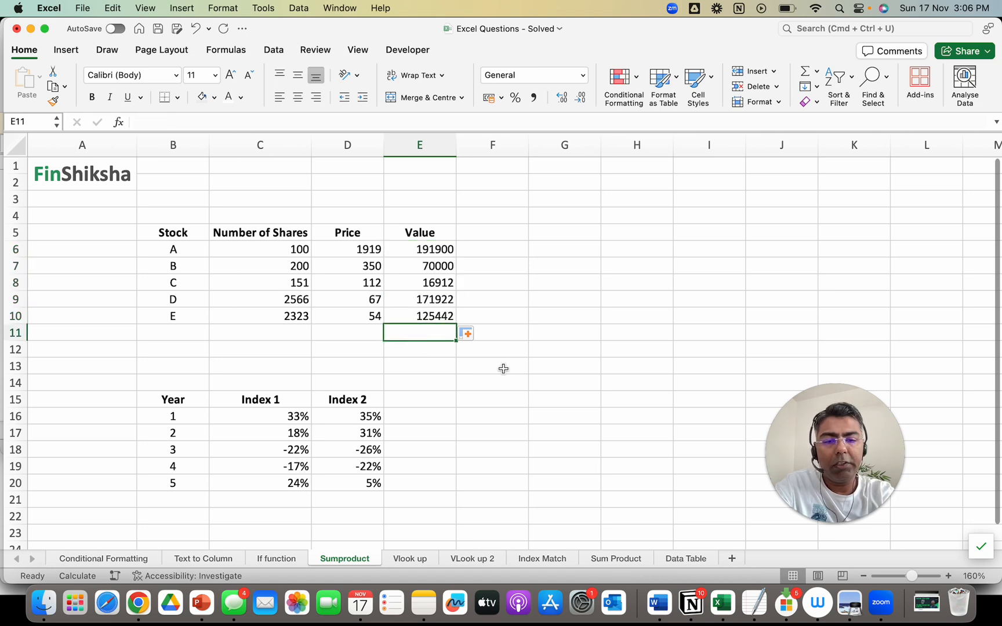
text(=SUM(E6:E10))
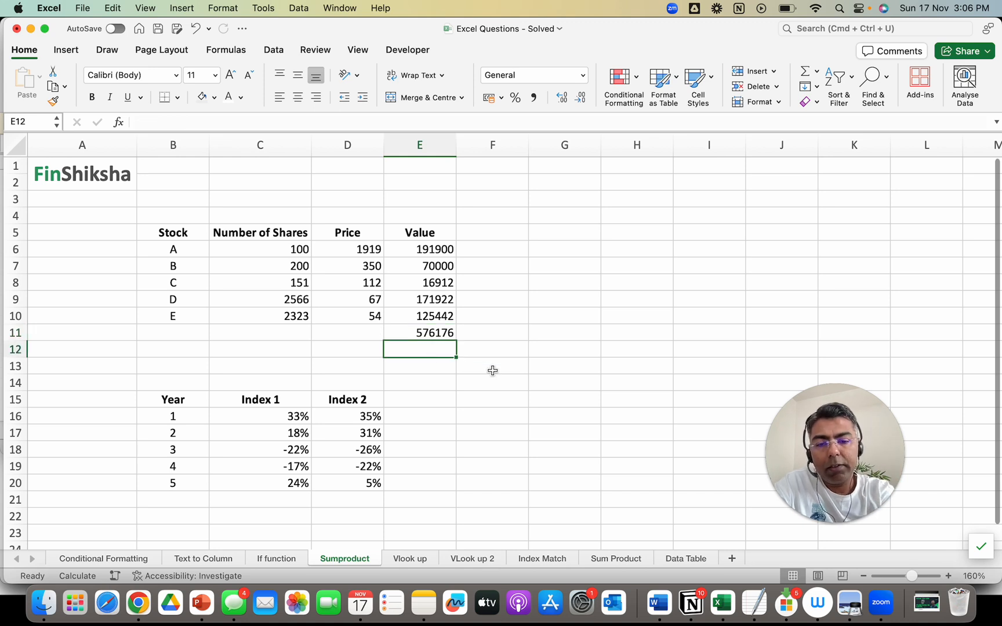
Type =SUMPRODUCT(C6:C10,D6:D10) in E12, multiplying share counts by prices.
text(=sum)
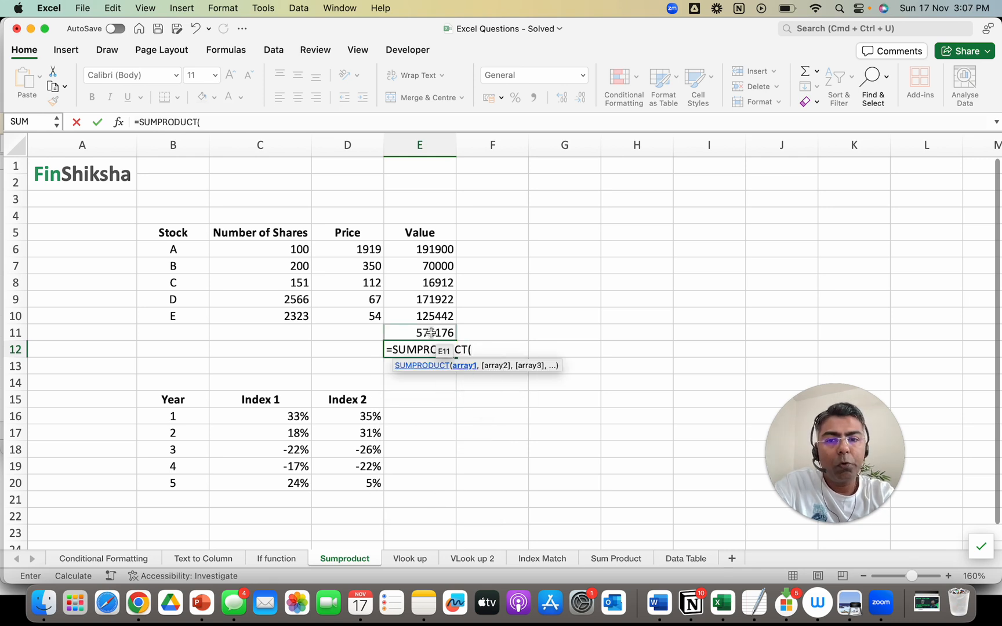
drag(260, 249, 260, 316)
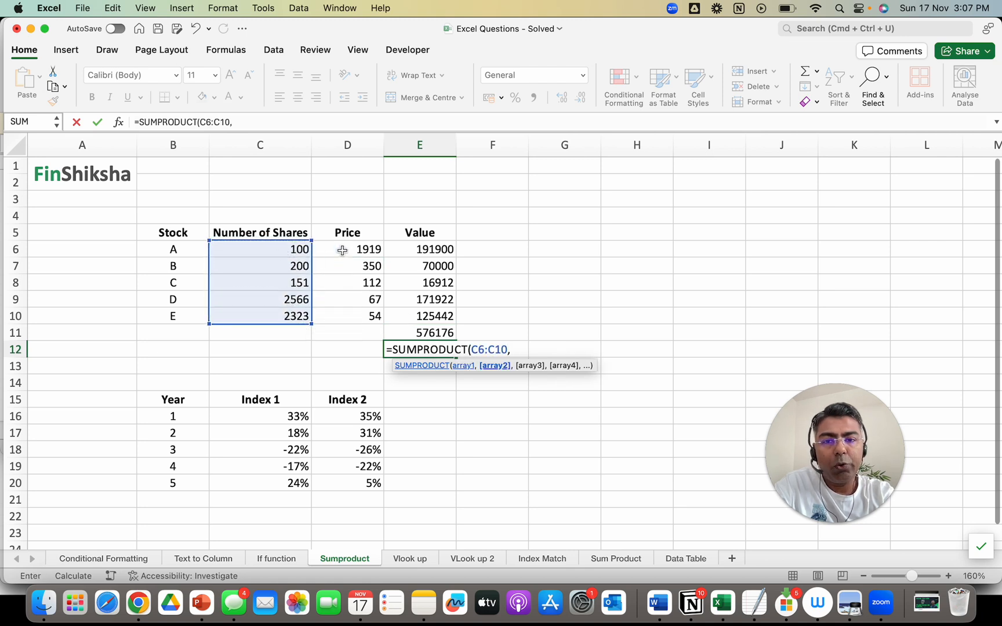
drag(348, 249, 348, 315)
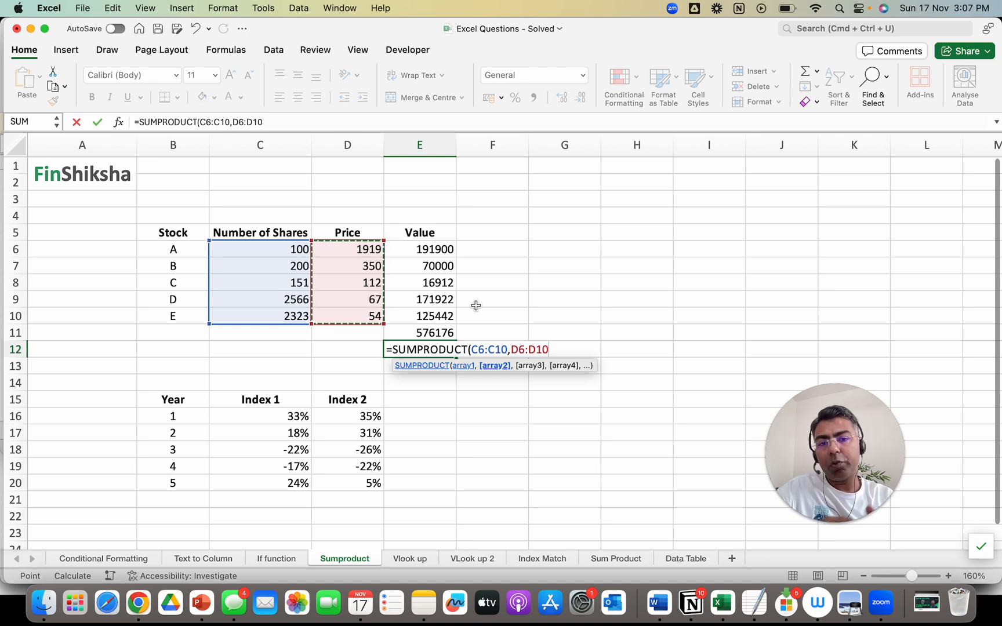
text())
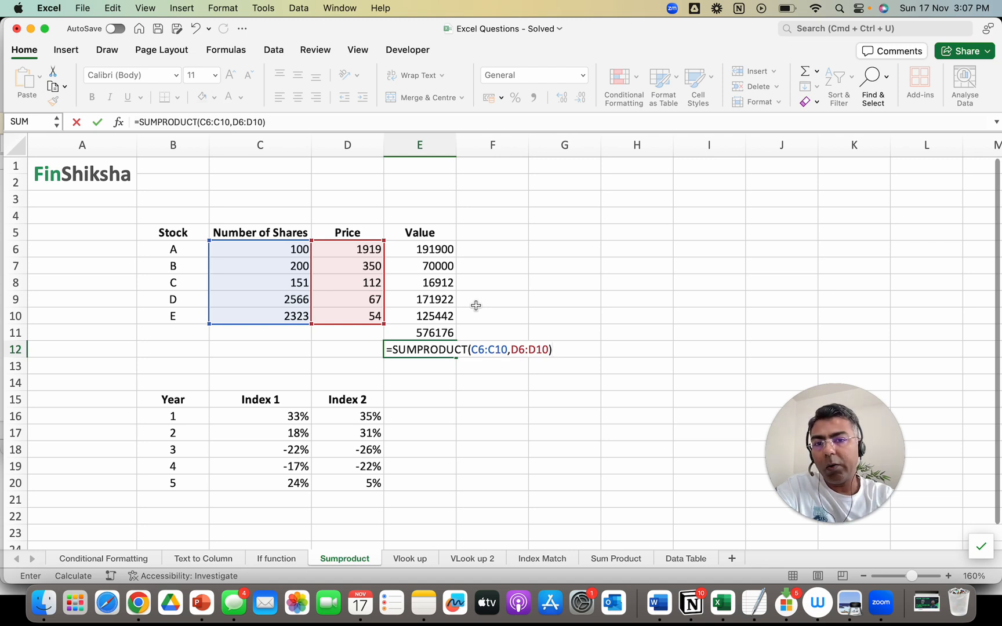
mouse_move(353, 267)
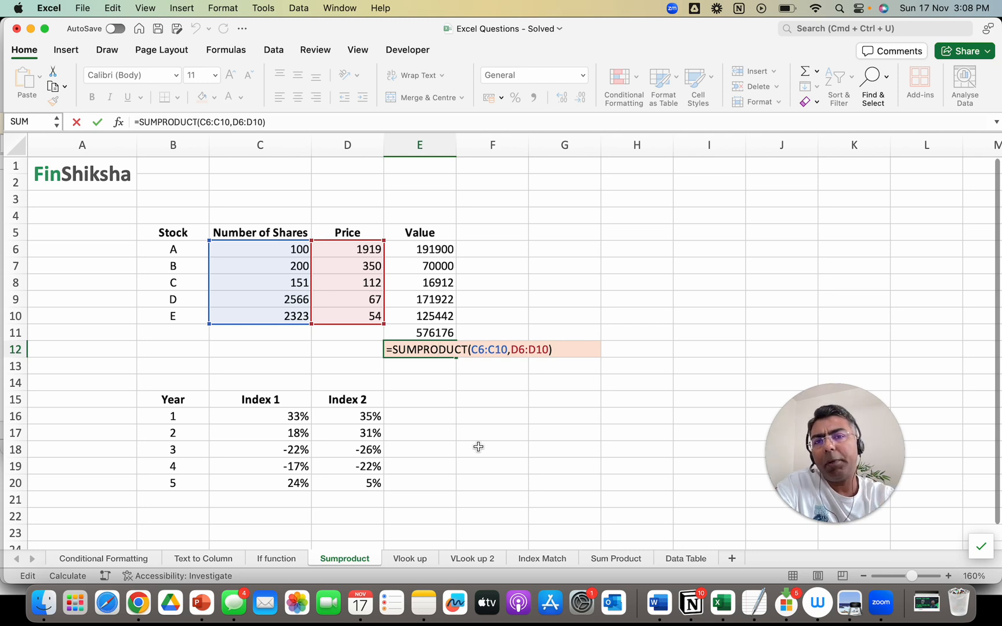
mouse_move(279, 416)
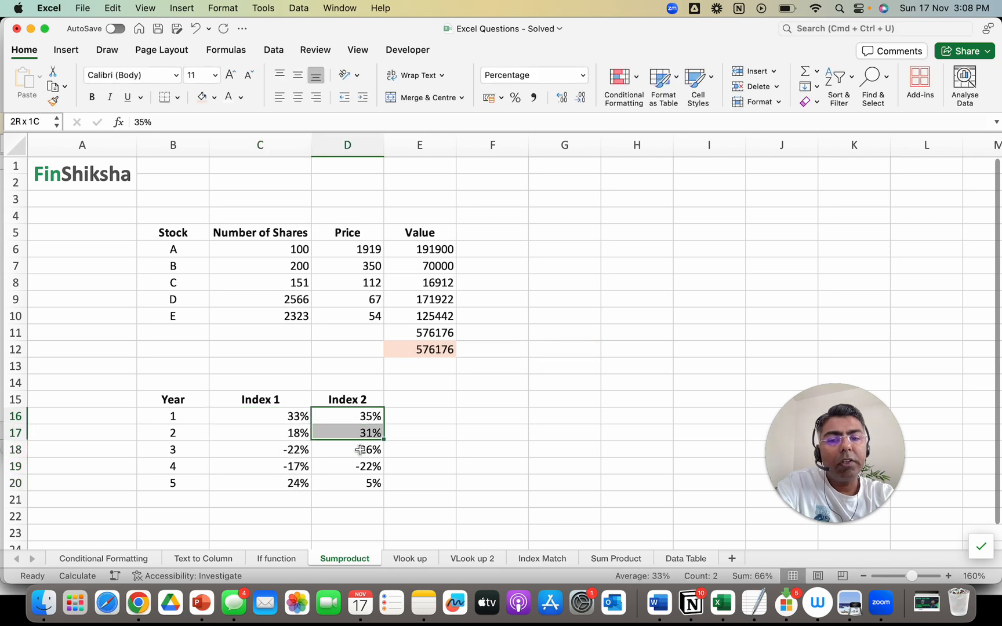
drag(347, 433, 346, 483)
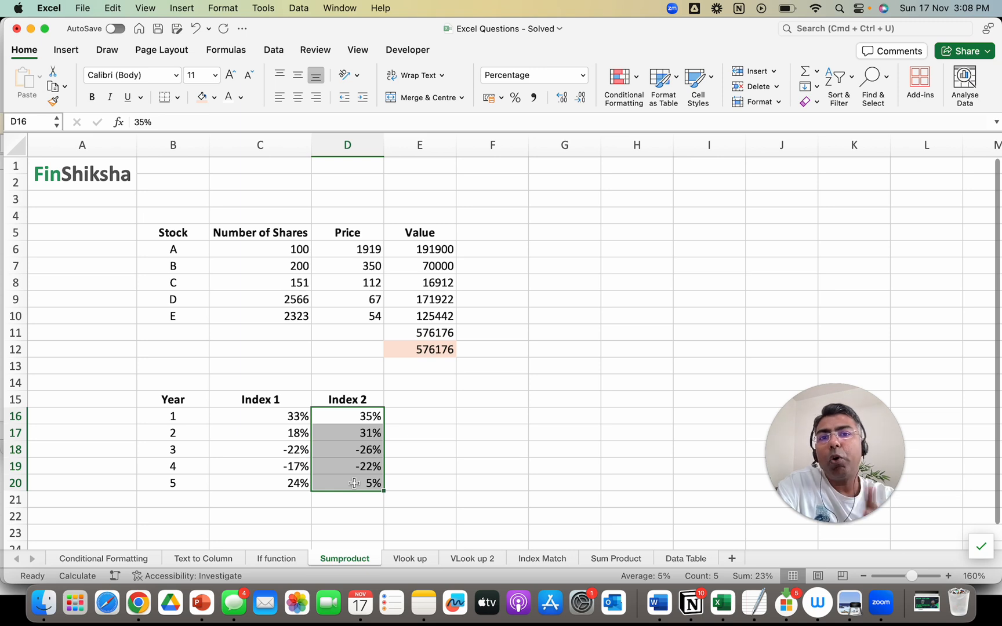
mouse_move(551, 388)
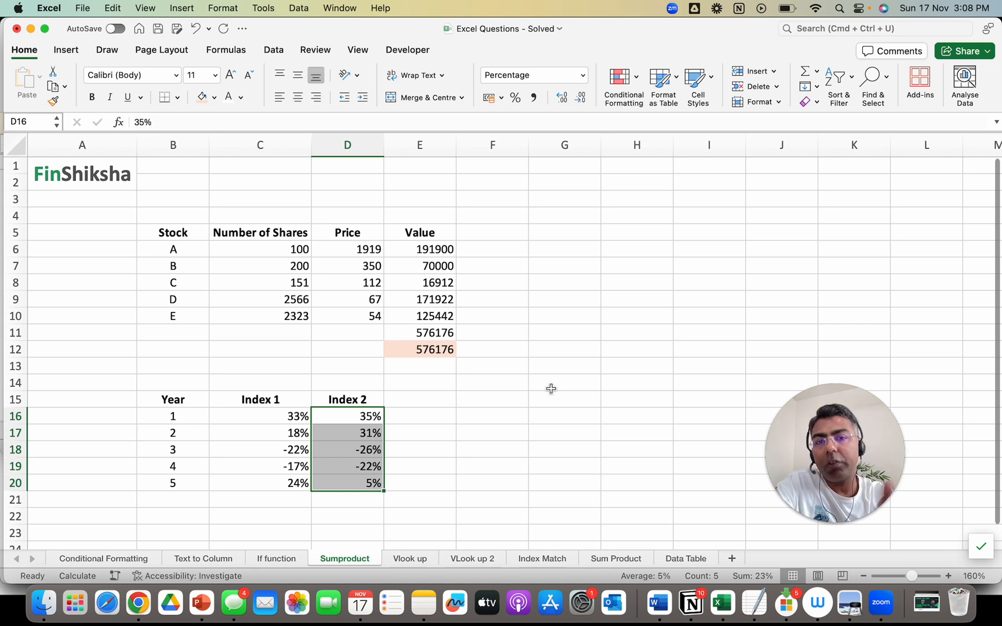
click(419, 416)
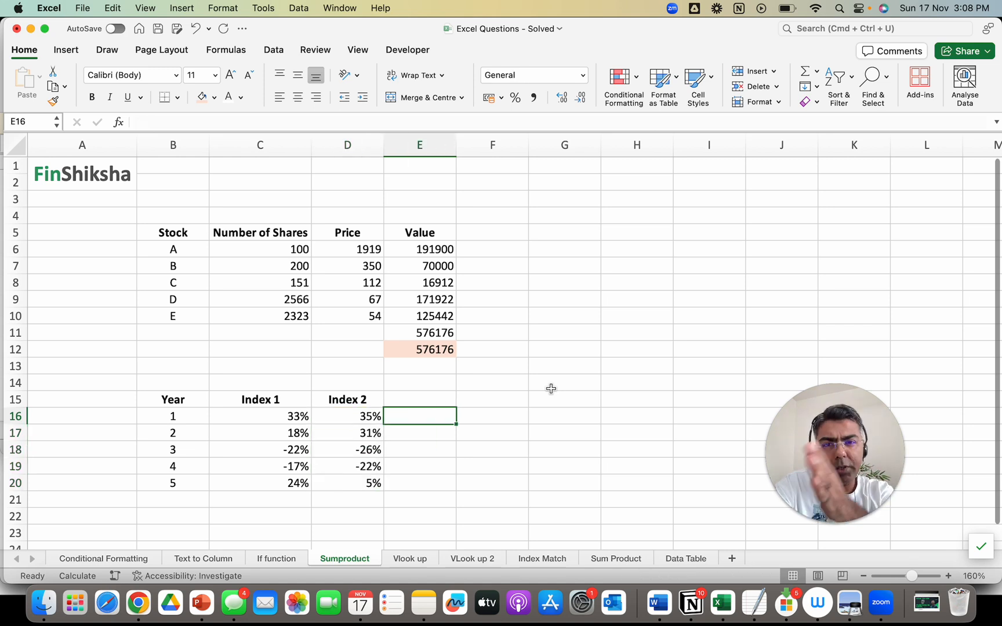
Enter =IF(C16>0,1,0) in E16 and fill it through E20 and across to column F.
text(=)
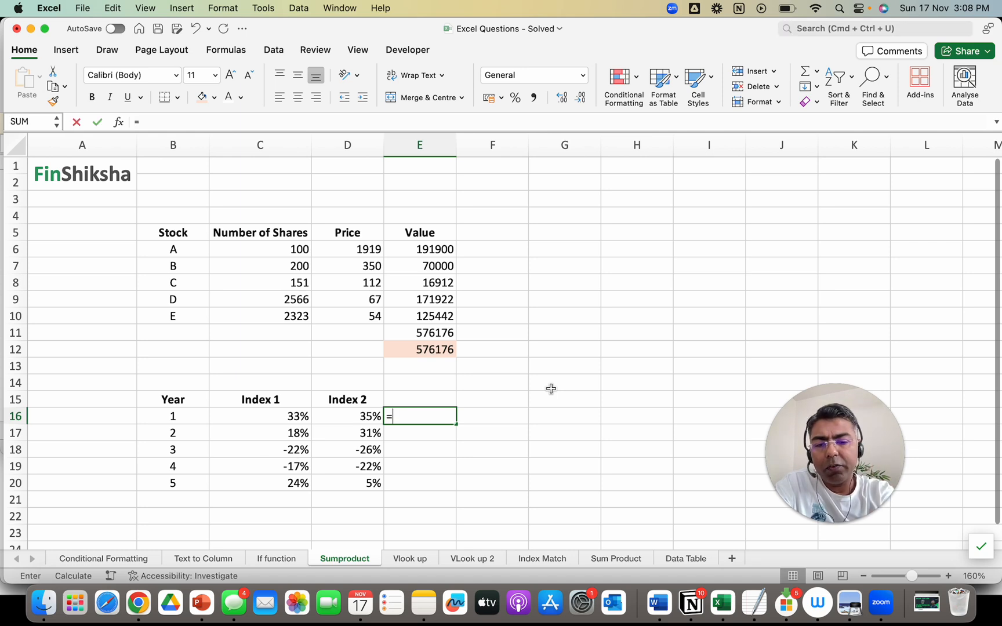
text(if(C16>0)
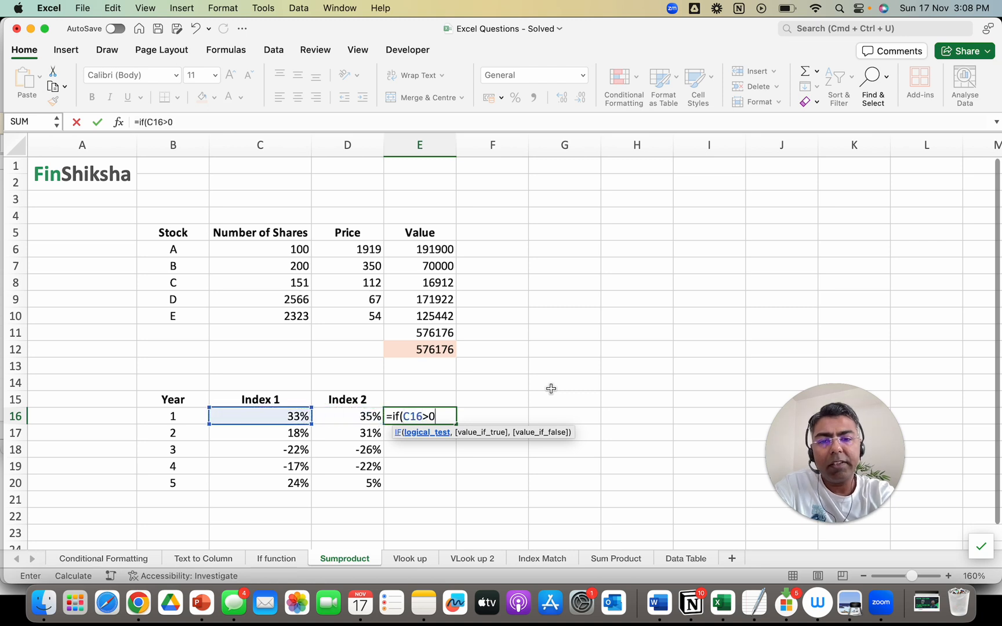
text(,1,0)
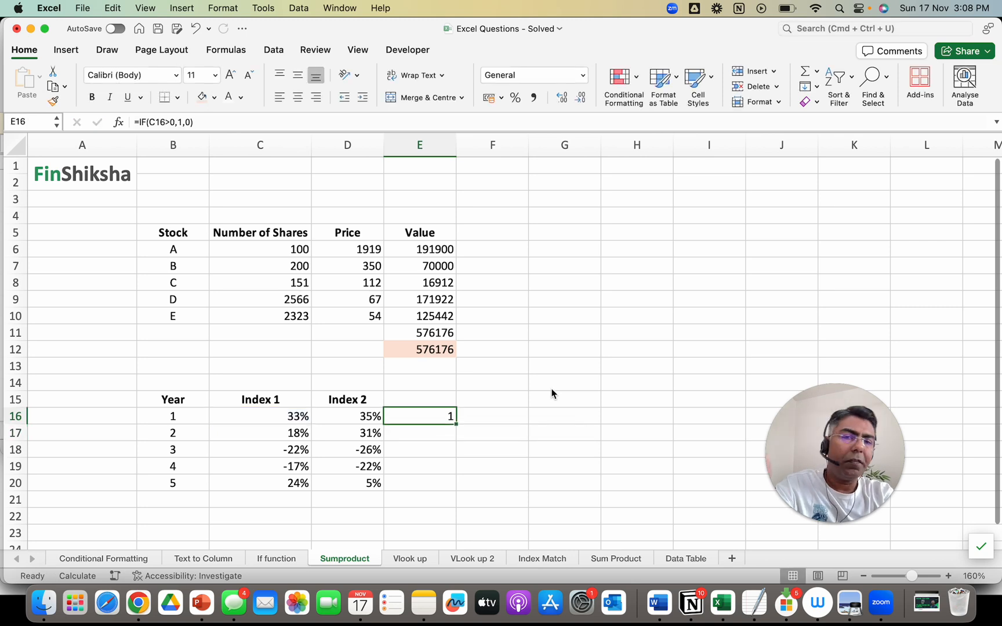
mouse_move(472, 433)
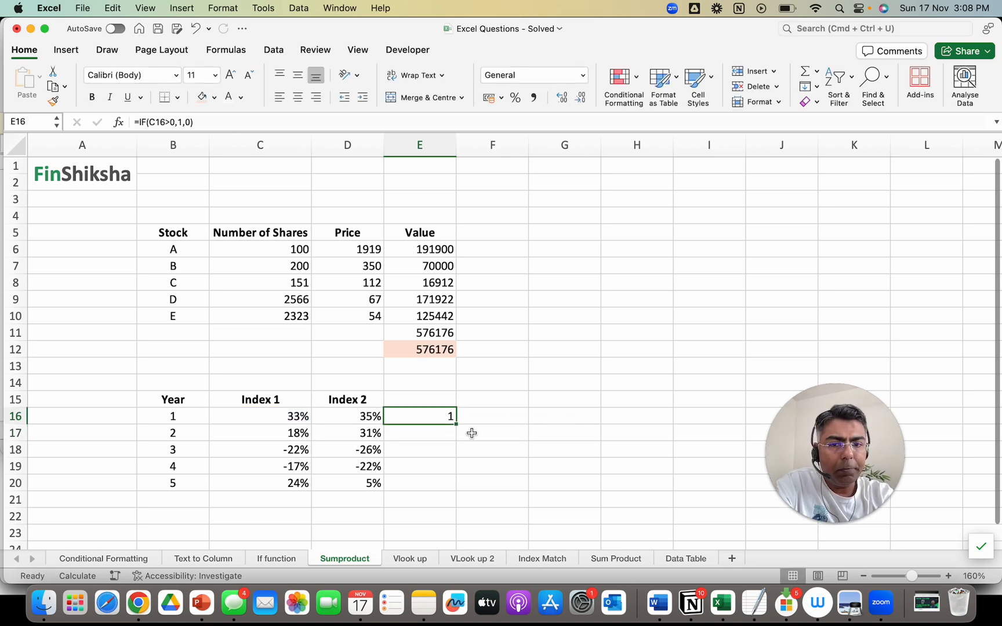
drag(455, 422, 455, 489)
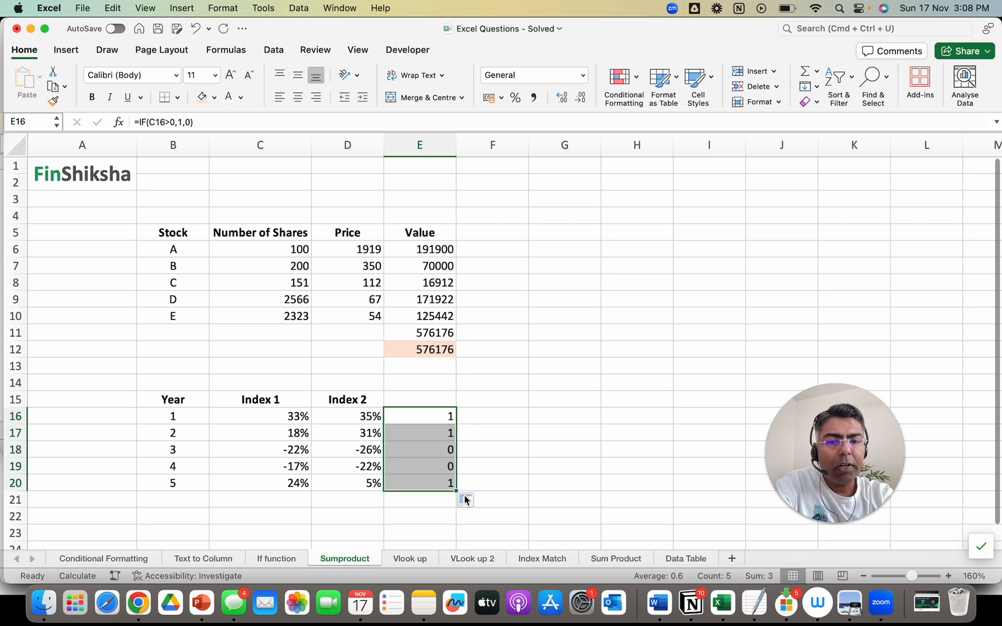
drag(455, 488, 506, 489)
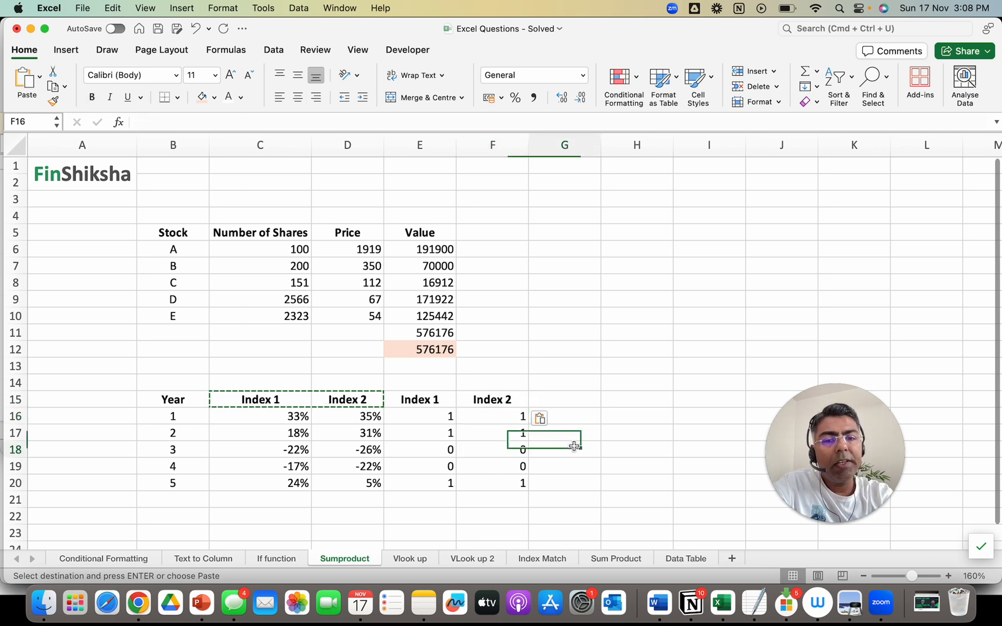
Check the Index 1 and Index 2 flag formulas for years 1 and 2.
click(564, 449)
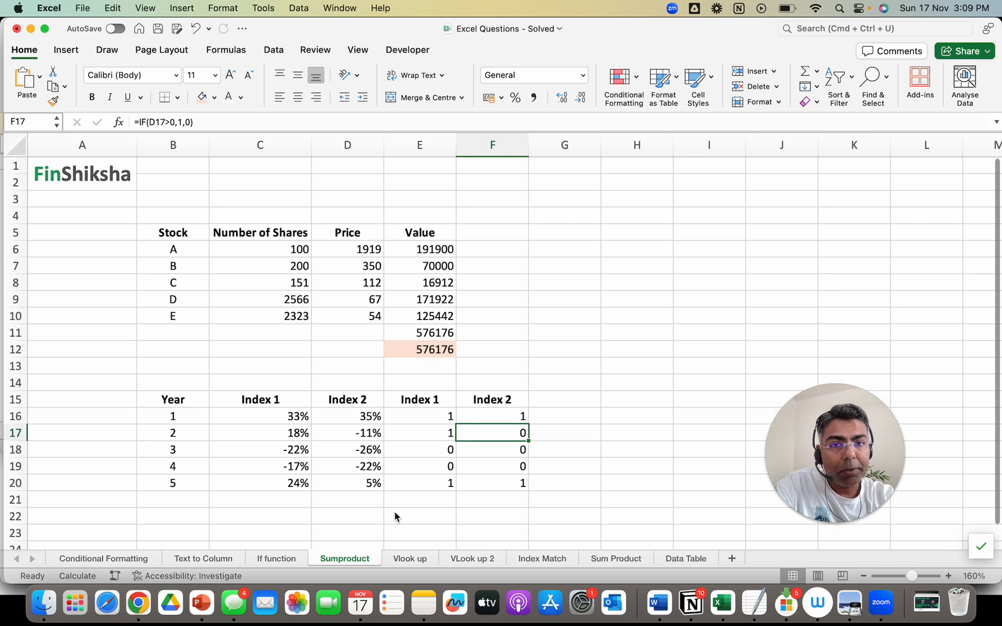
click(493, 416)
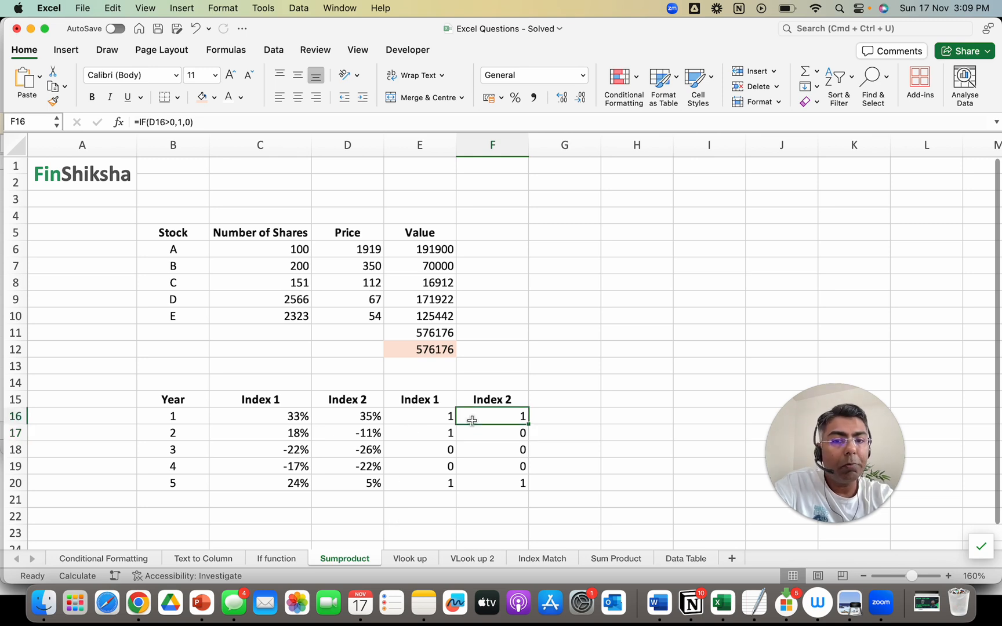
click(420, 432)
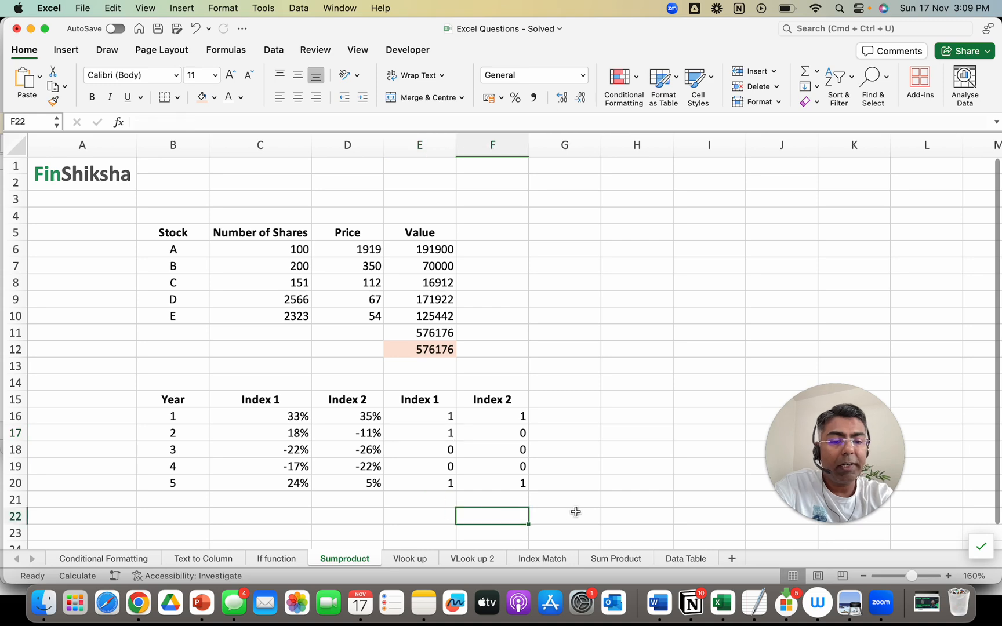
Enter =SUMPRODUCT(E16:E20,F16:F20) in F22 to count both-positive years, giving 2.
text(=sum)
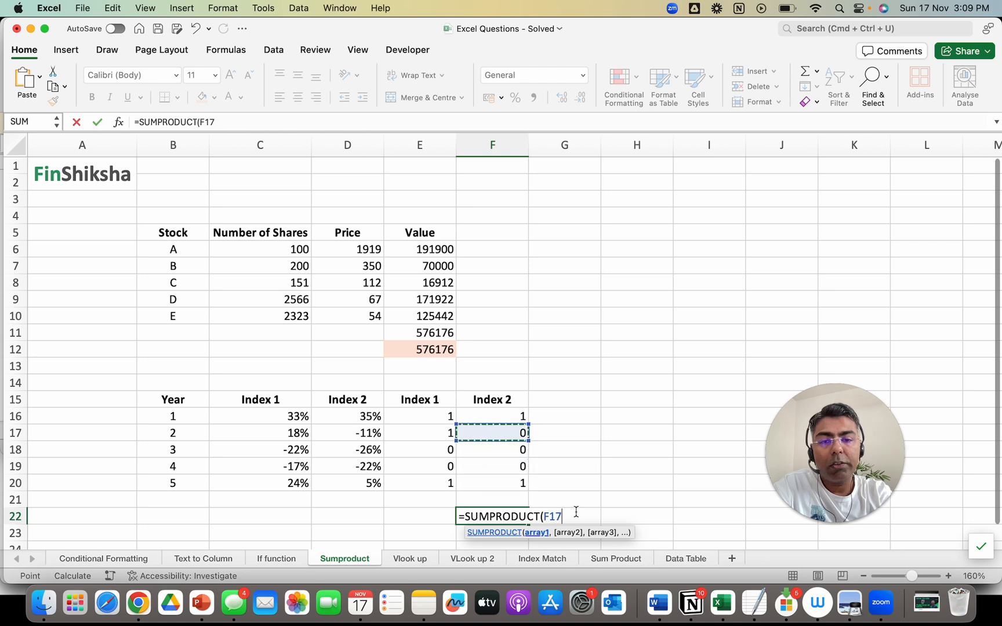
drag(419, 416, 419, 483)
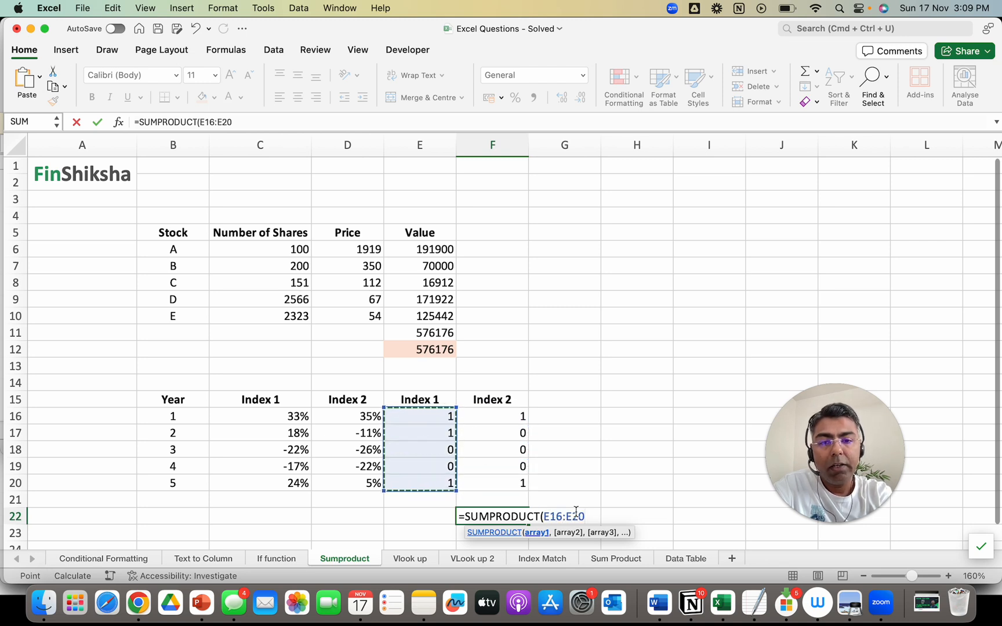
drag(492, 416, 493, 483)
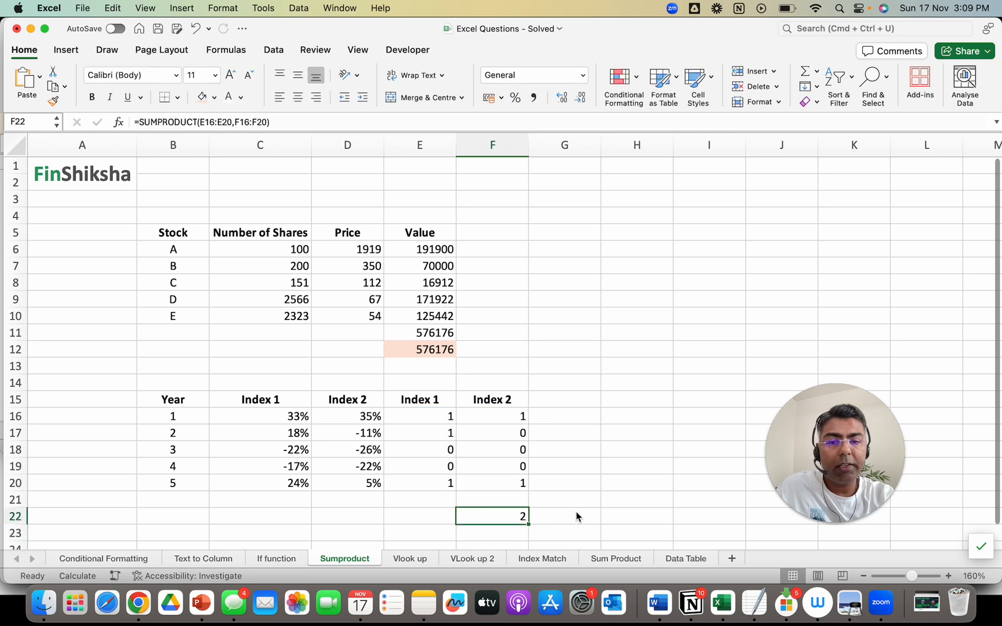
double_click(491, 516)
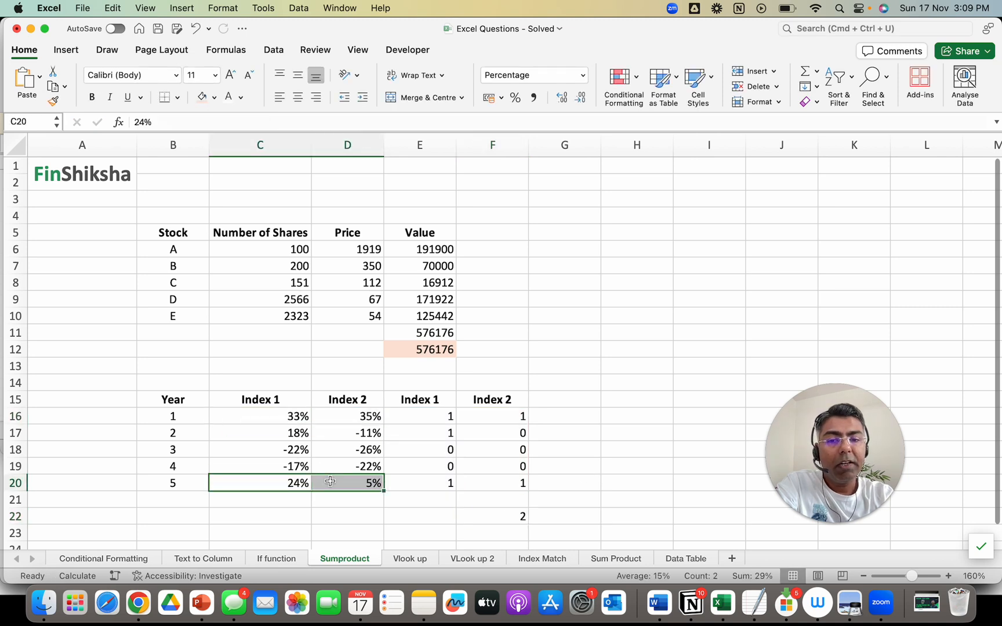
Set Index 2 returns to 10% and -15%, then review the SUMPRODUCT count formula.
text(10%)
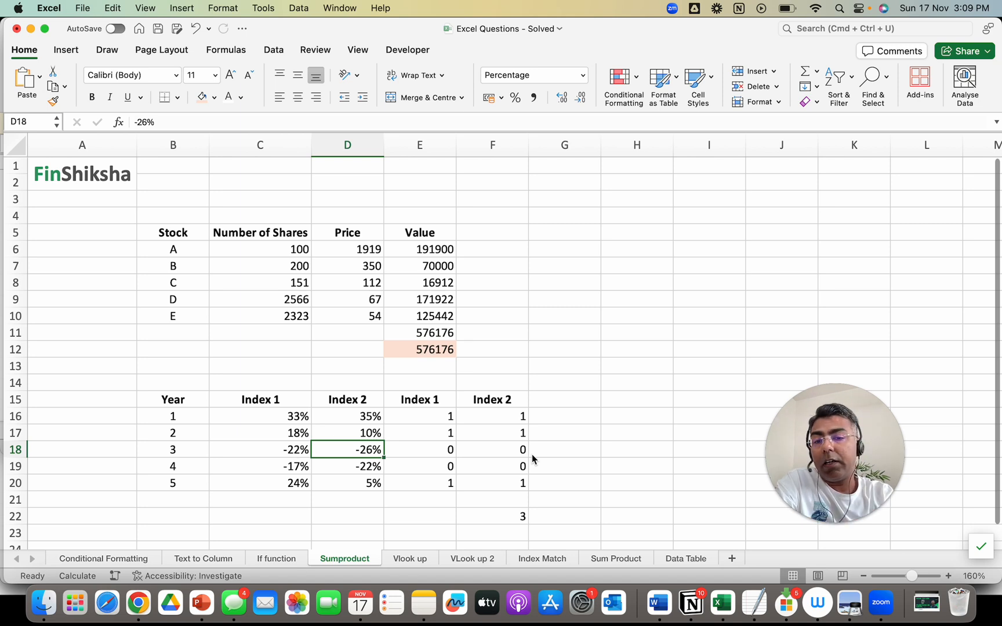
text(-15)
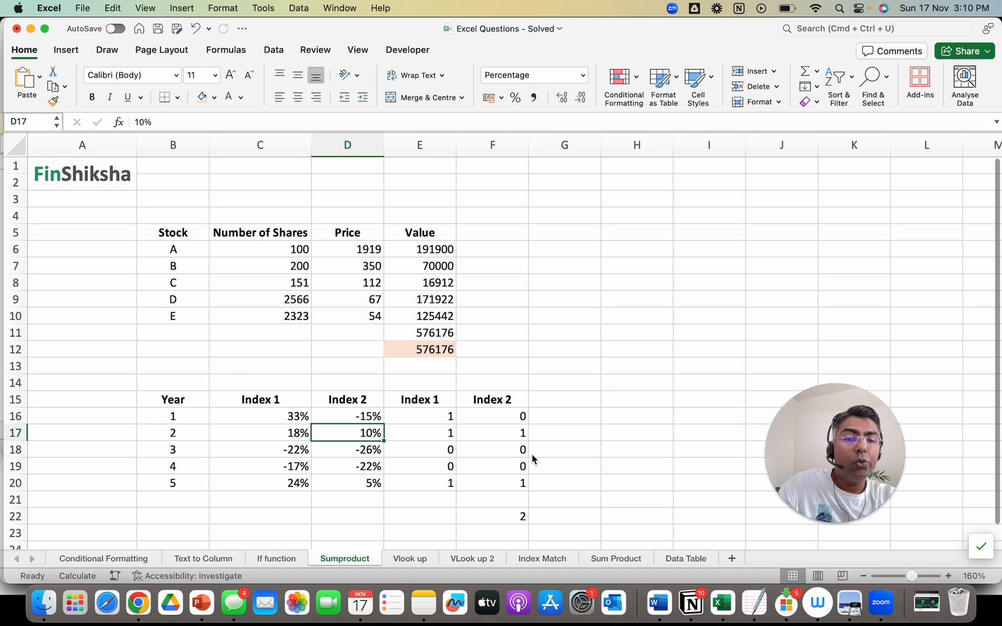
text(=SUMPRODUCT(E16:E20,F16:F20))
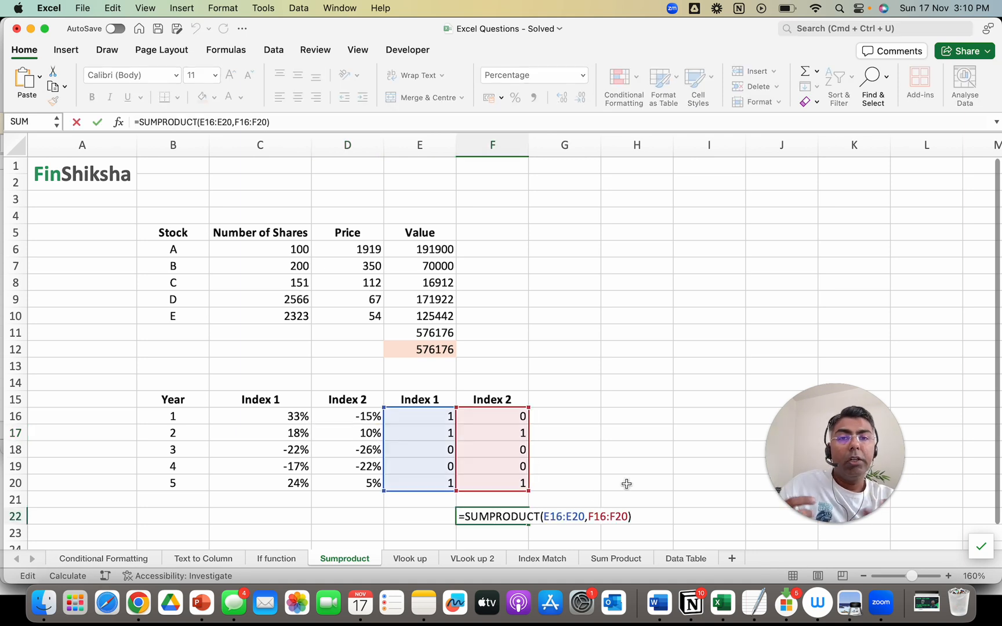